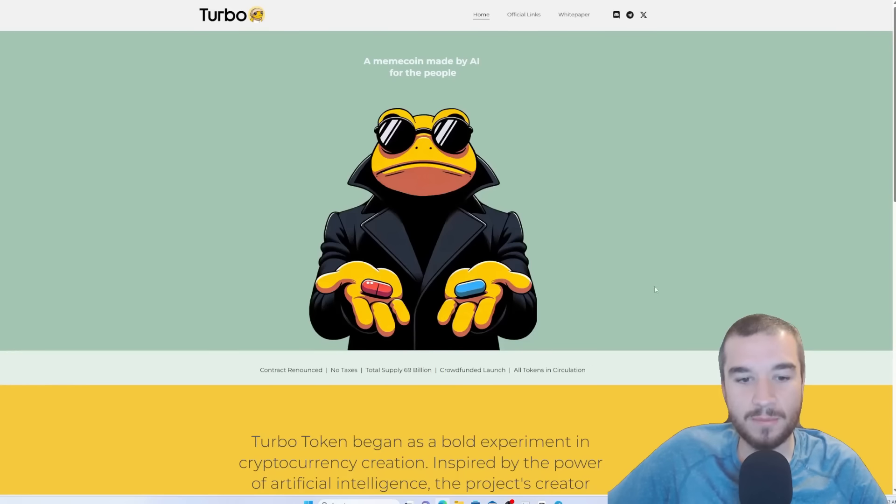
{"action": "mouse_move", "coordinate": [640, 344]}
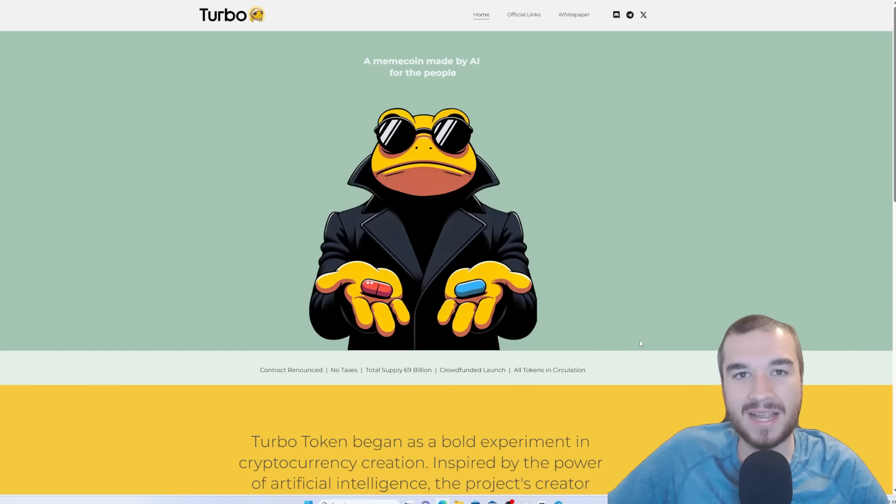
{"action": "mouse_move", "coordinate": [643, 338]}
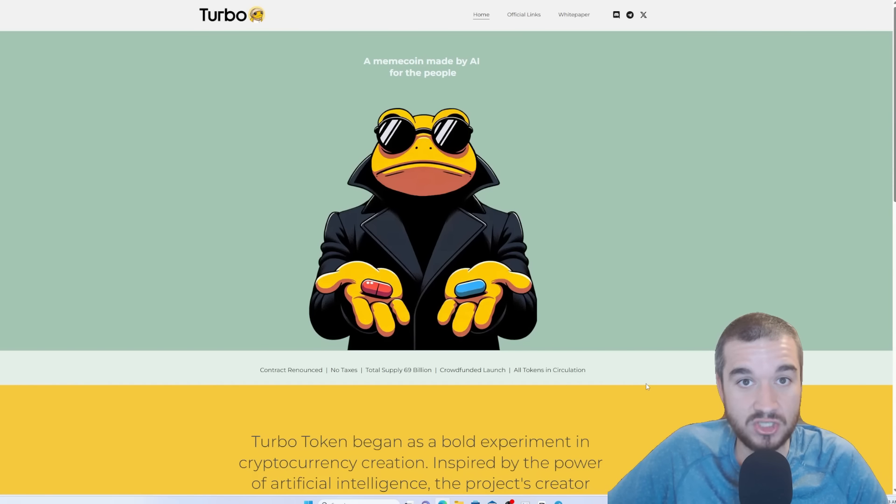
{"action": "mouse_move", "coordinate": [605, 422]}
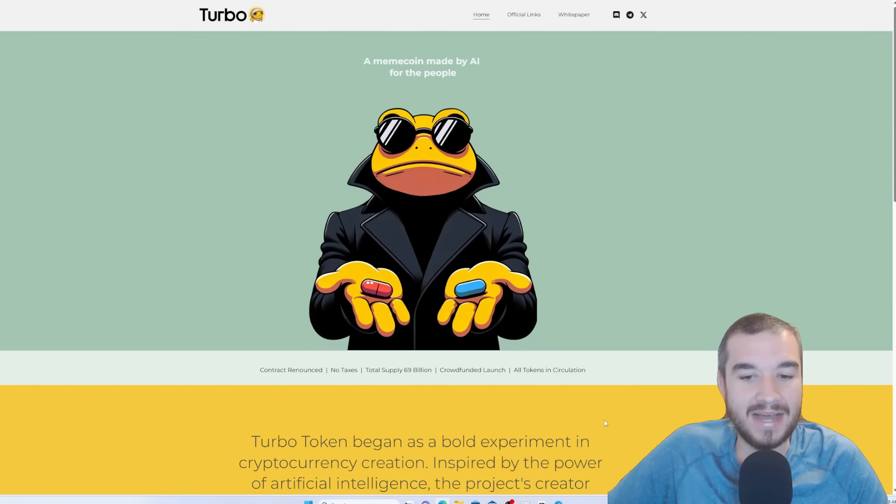
{"action": "scroll", "scroll_direction": "down", "scroll_amount": 3}
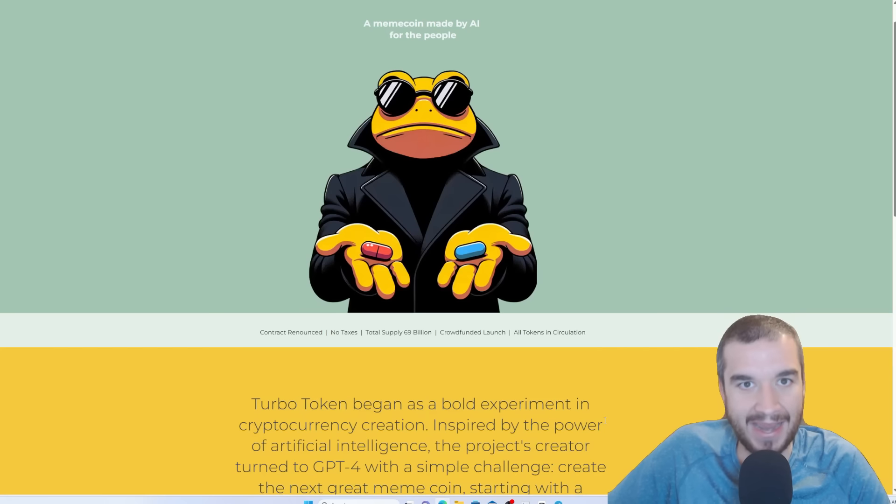
{"action": "mouse_move", "coordinate": [528, 207]}
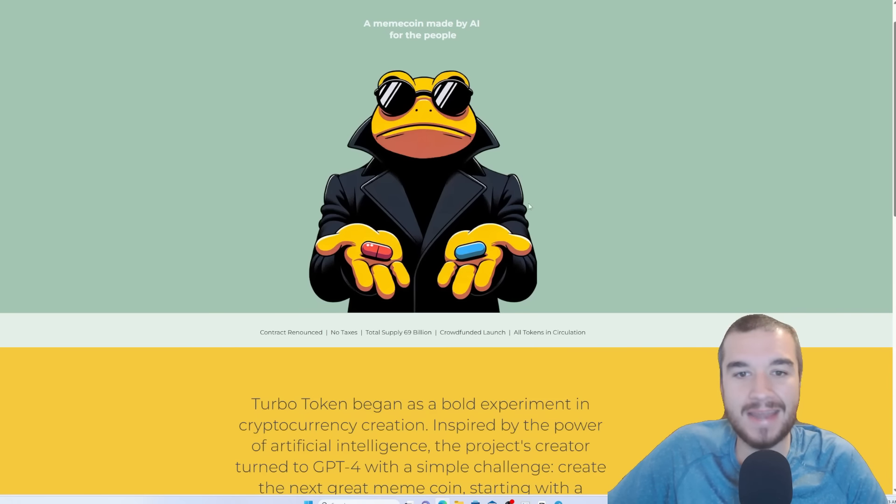
{"action": "scroll", "scroll_direction": "down", "scroll_amount": 3}
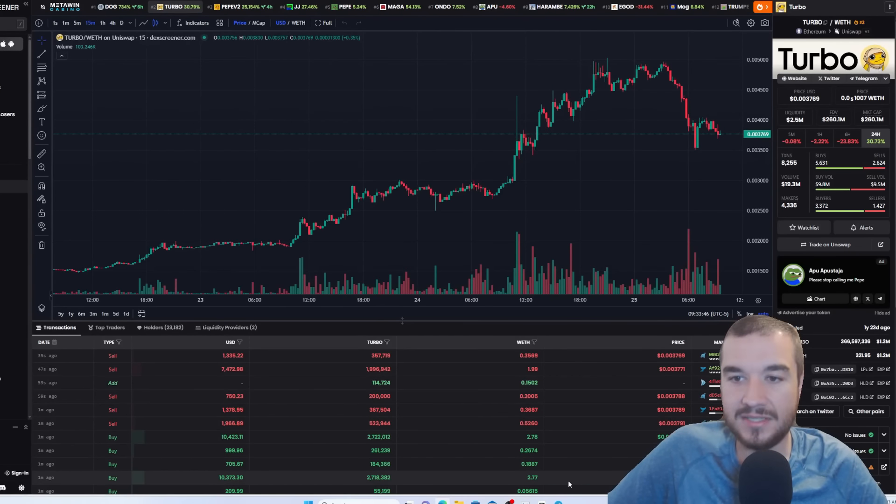
{"action": "mouse_move", "coordinate": [596, 65]}
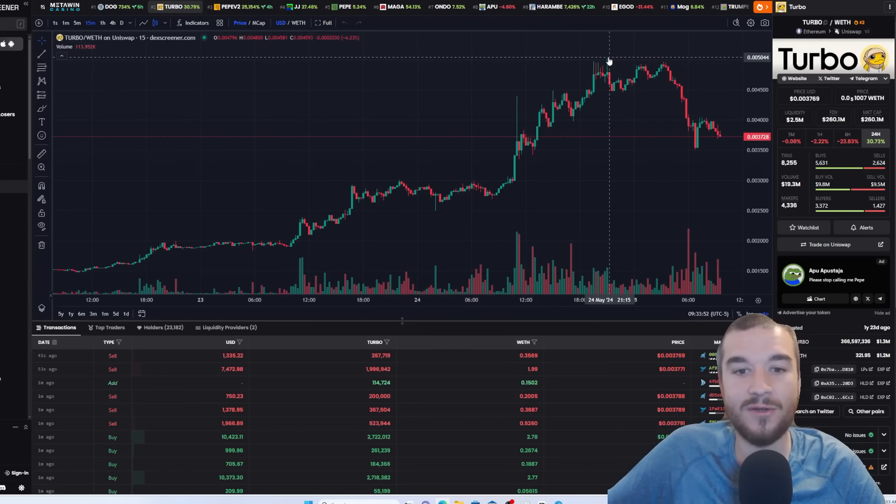
{"action": "mouse_move", "coordinate": [105, 284]}
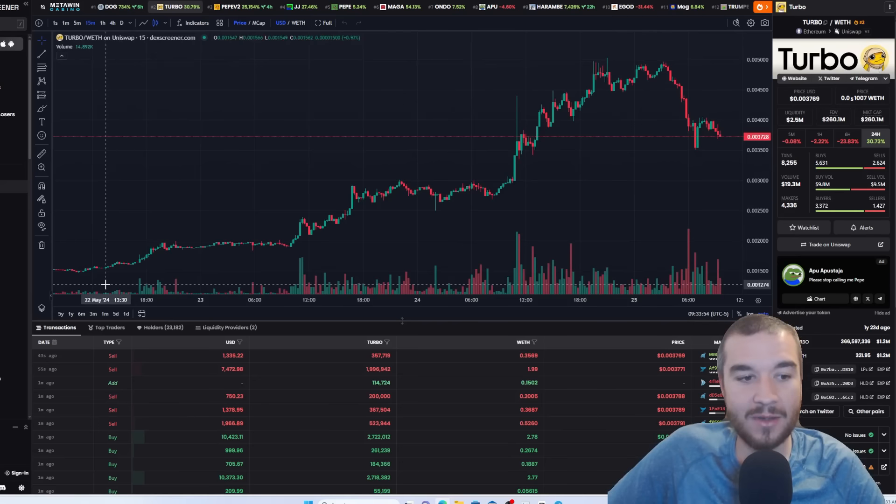
{"action": "mouse_move", "coordinate": [86, 284]}
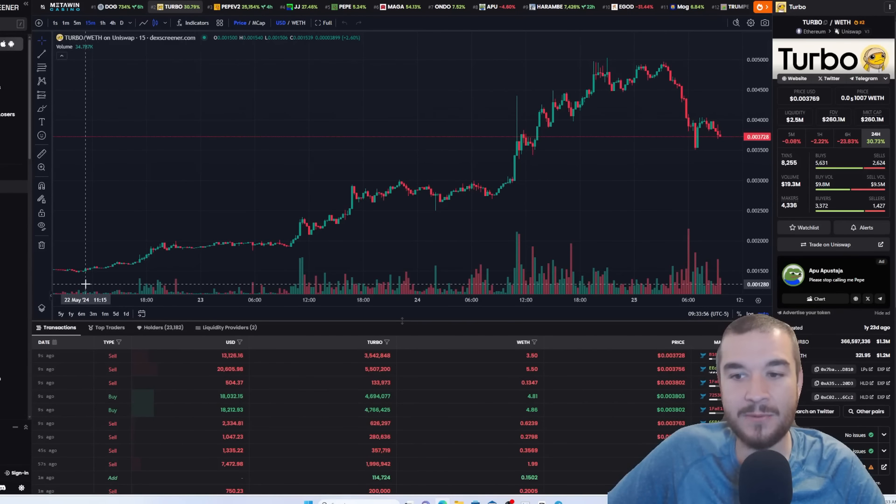
{"action": "mouse_move", "coordinate": [77, 261]}
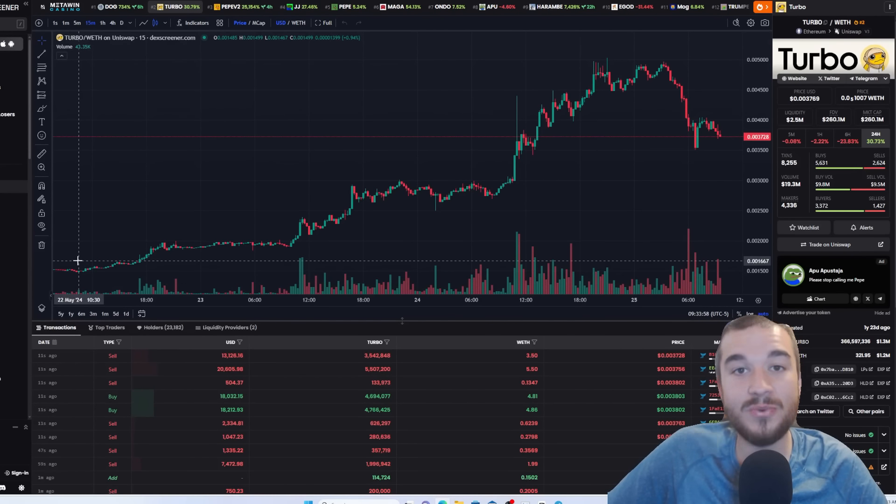
{"action": "mouse_move", "coordinate": [637, 38]}
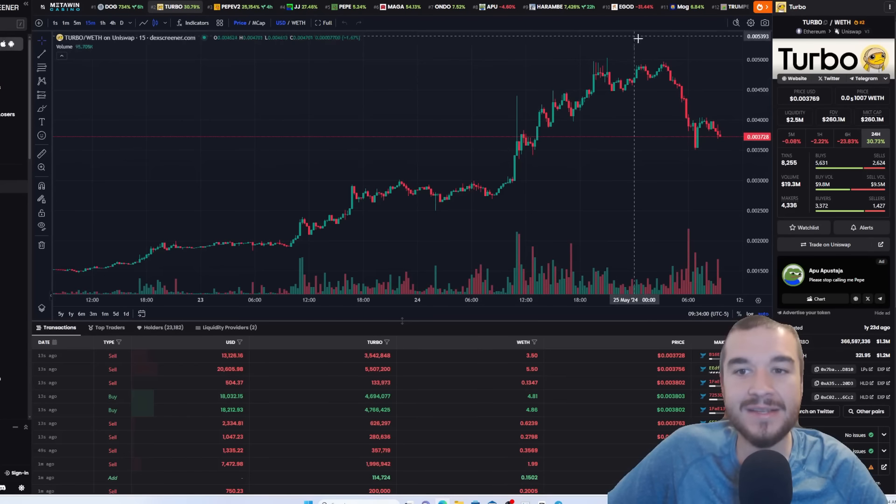
{"action": "mouse_move", "coordinate": [683, 162]}
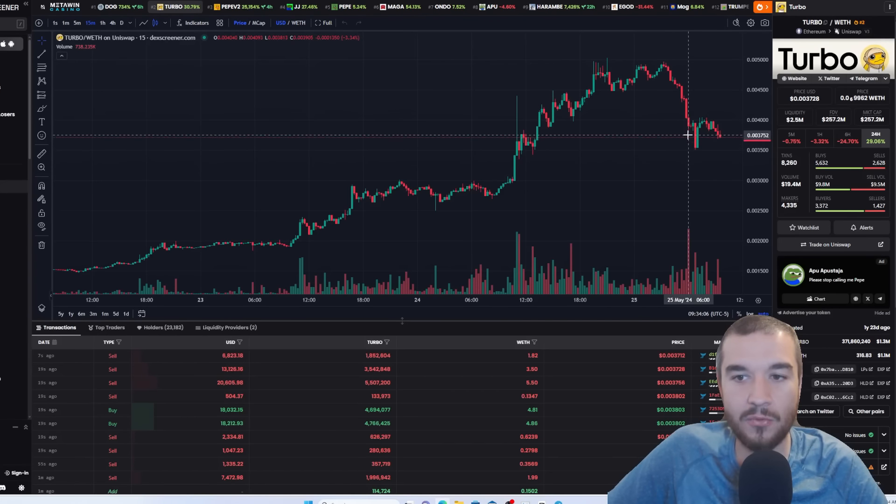
{"action": "mouse_move", "coordinate": [534, 142]}
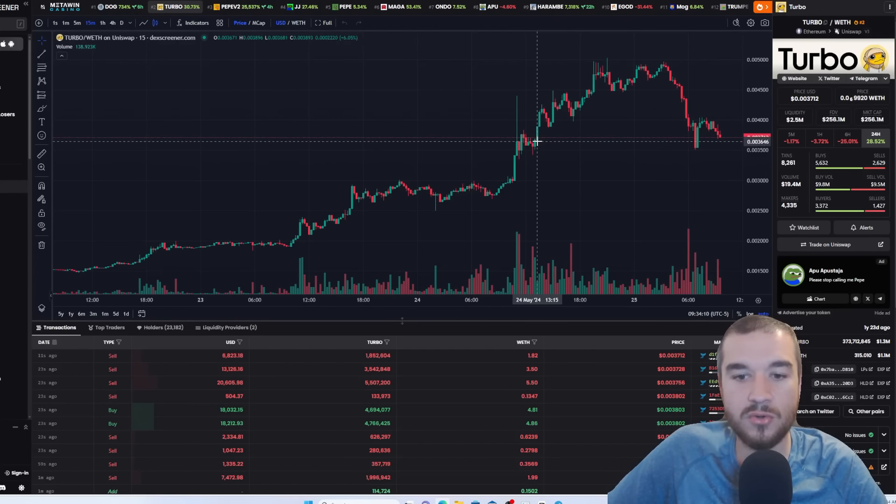
{"action": "mouse_move", "coordinate": [713, 130]}
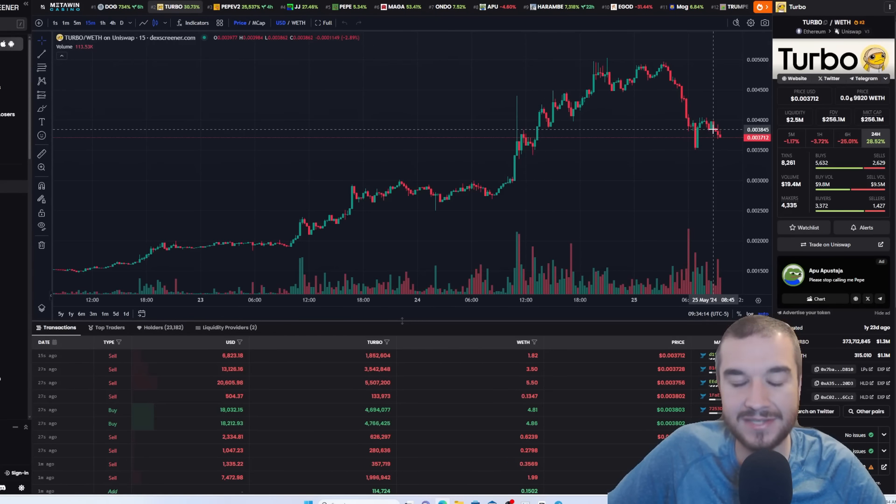
{"action": "mouse_move", "coordinate": [702, 255]}
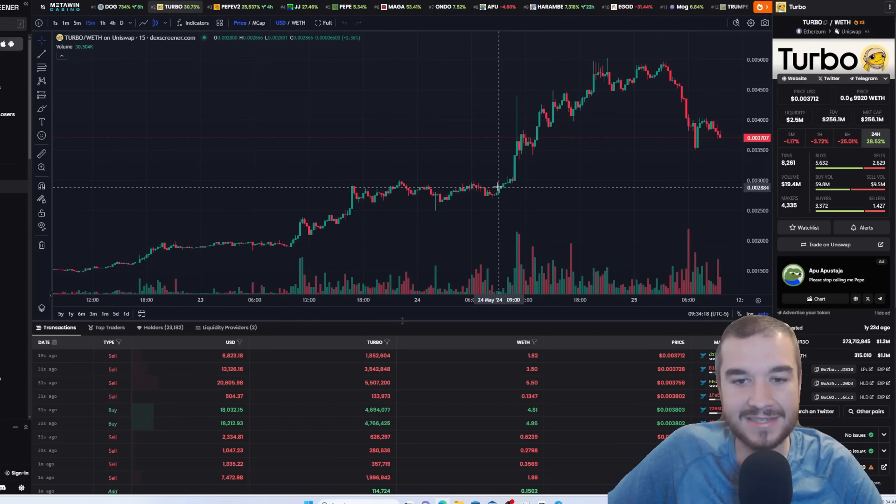
{"action": "mouse_move", "coordinate": [520, 145]}
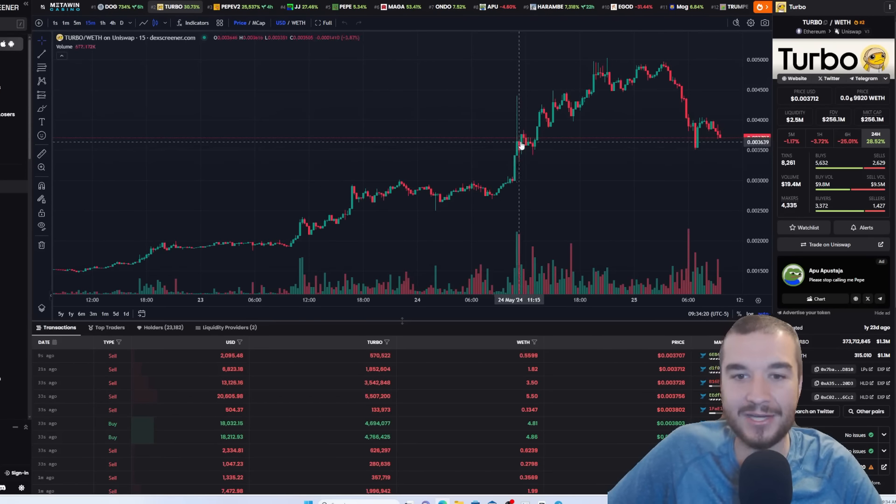